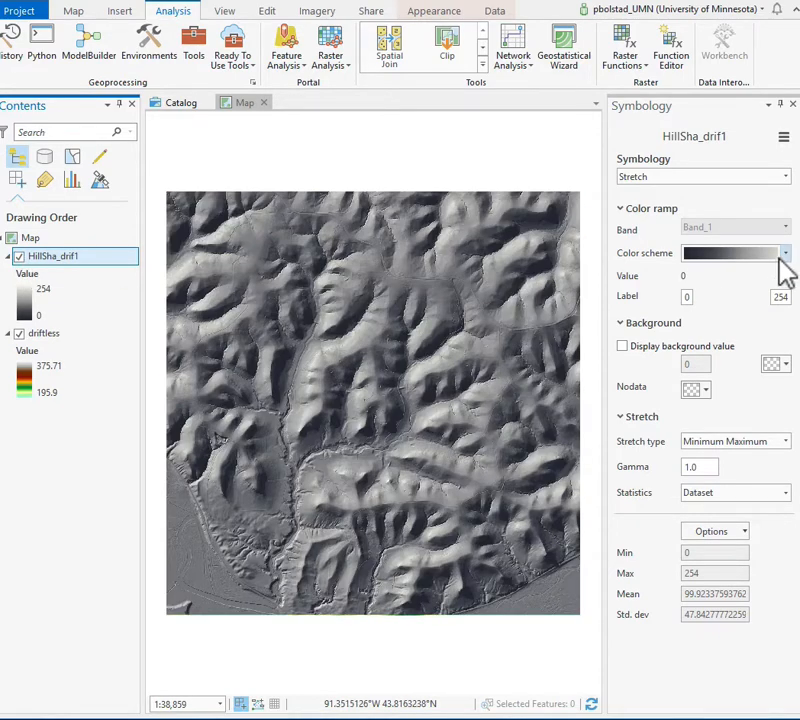
Step: Open the Color Scheme Editor for the hillshade's black-to-white colour ramp
{"action": "left_click", "coordinate": [785, 252]}
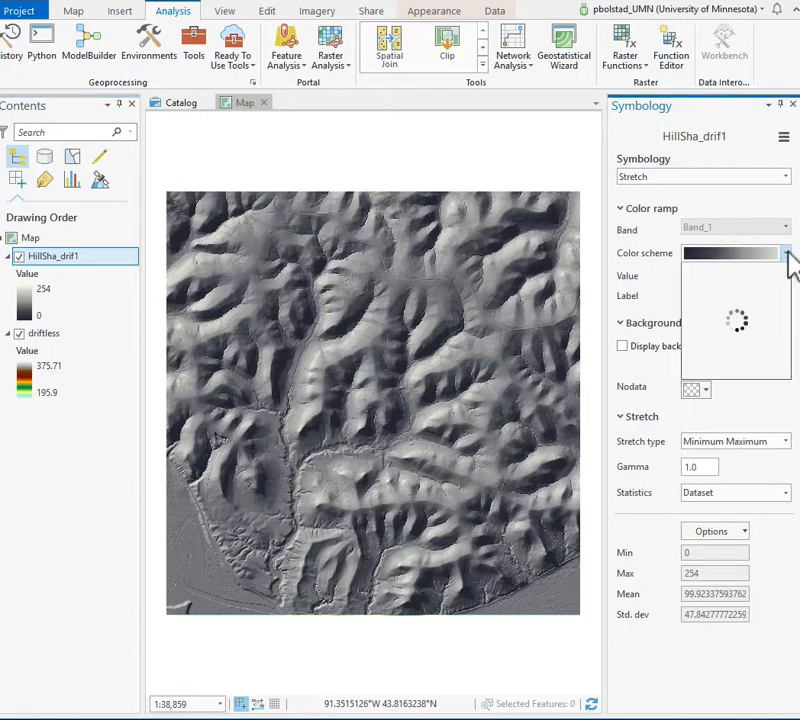
{"action": "left_click", "coordinate": [785, 252]}
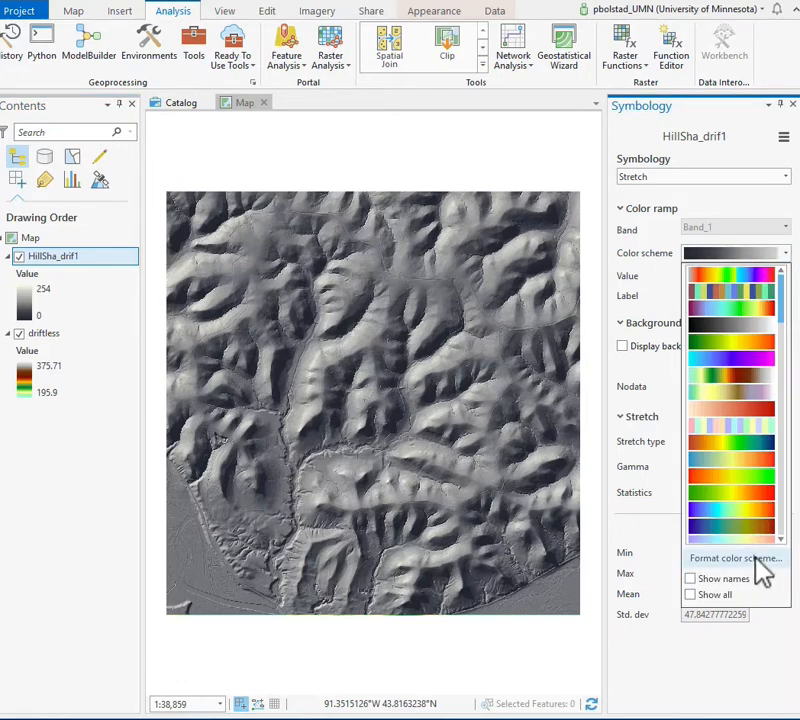
{"action": "left_click", "coordinate": [735, 558]}
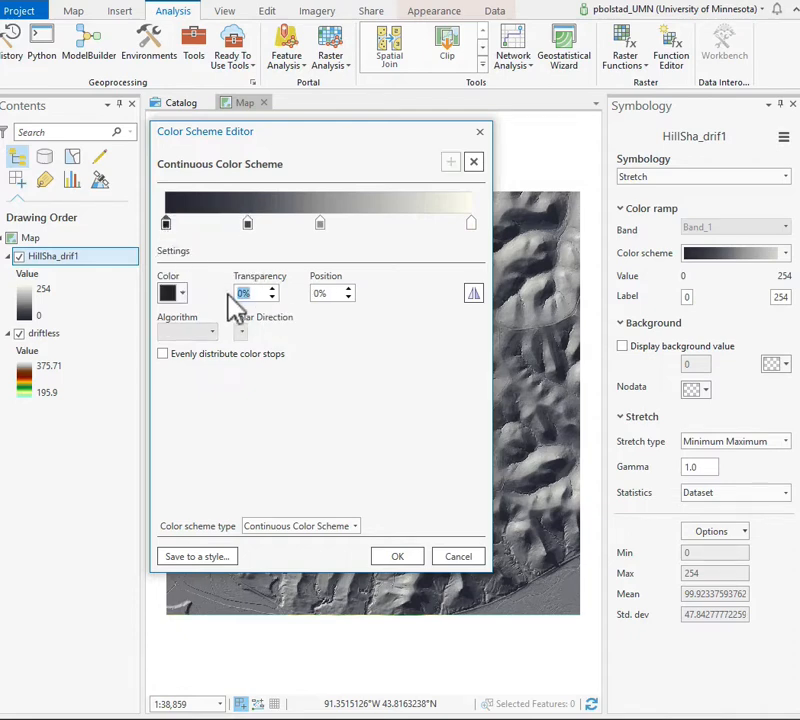
Step: Set transparency to 50% on all three hillshade colour stops and apply
{"action": "type", "text": "50"}
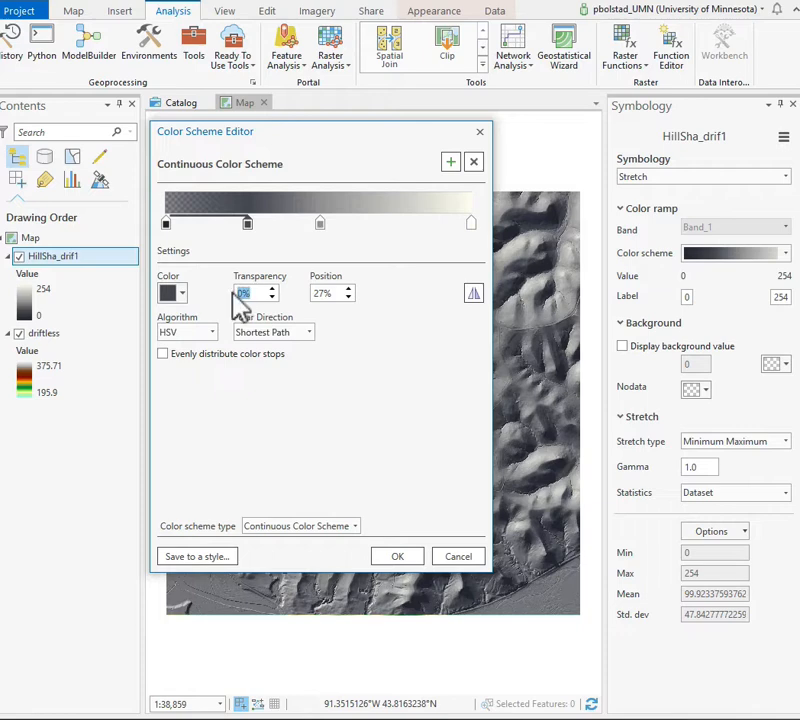
{"action": "type", "text": "50"}
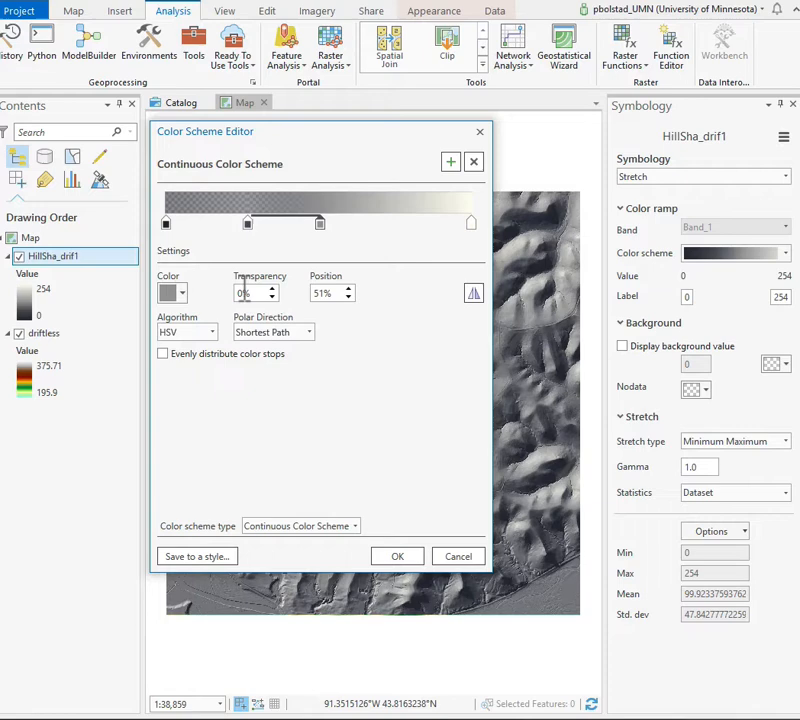
{"action": "type", "text": "50"}
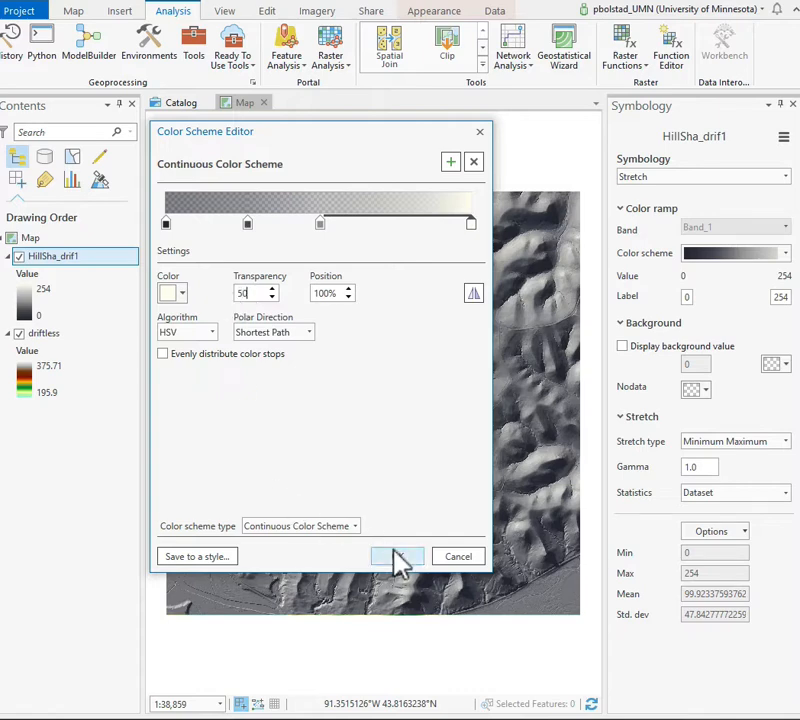
{"action": "left_click", "coordinate": [397, 556]}
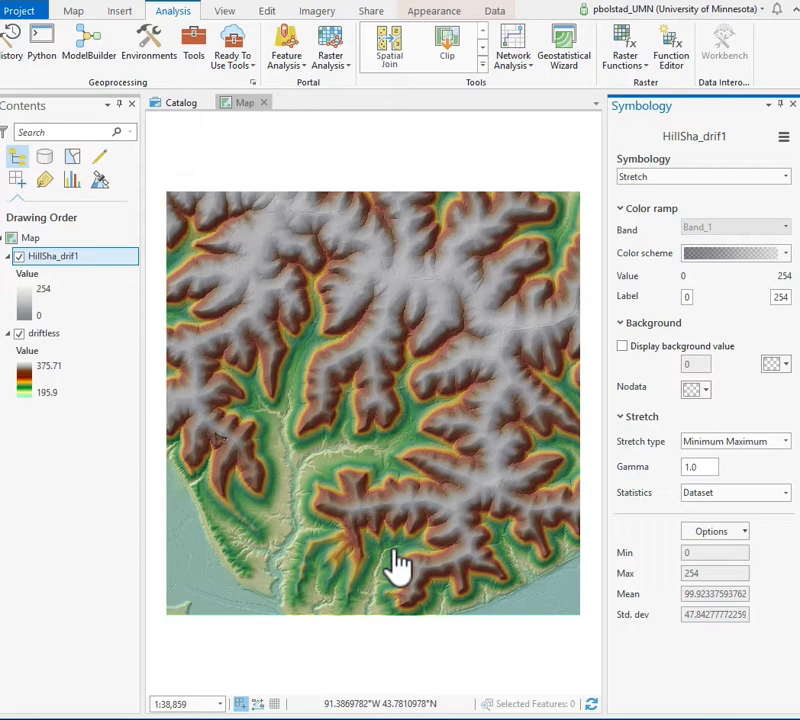